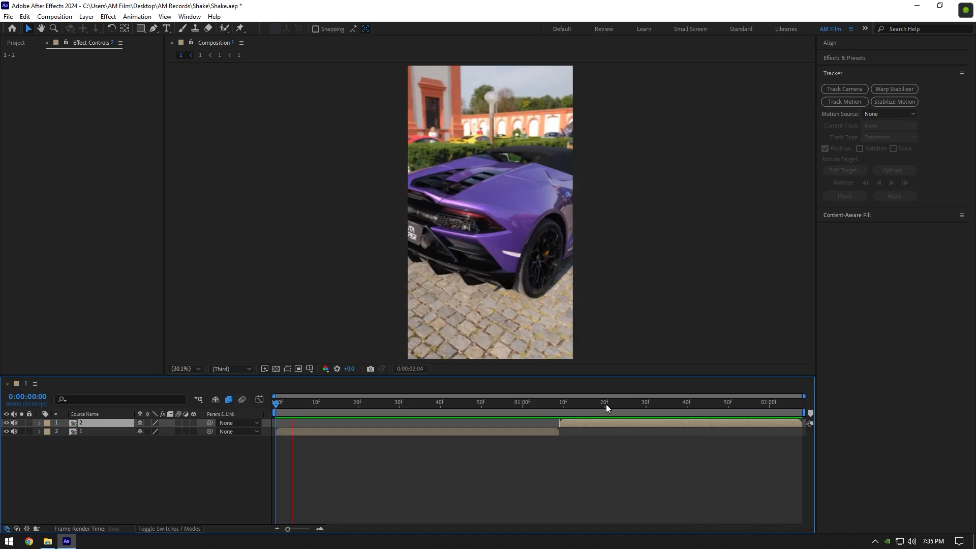
Step: Create a white 1080×1920 solid at the second clip's start and name it Flash
left_click(560, 402)
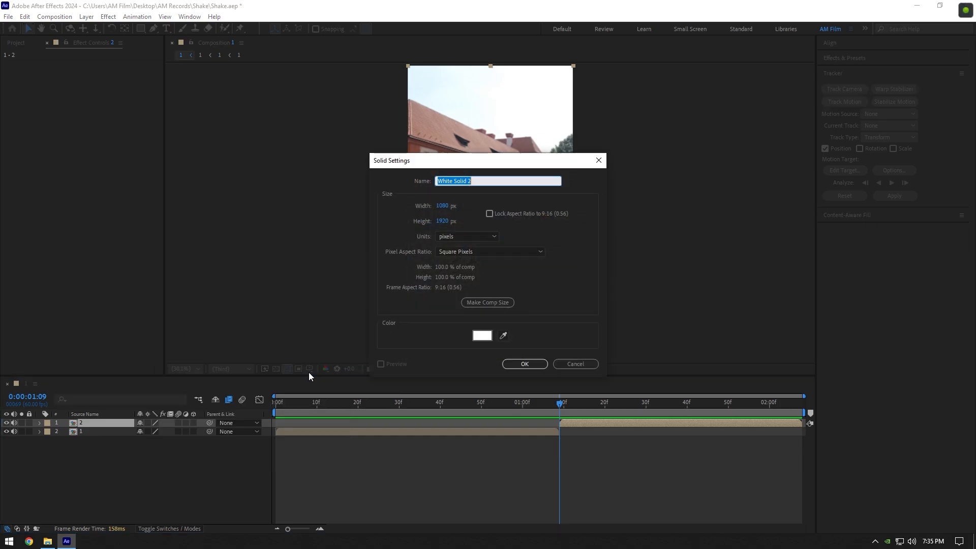
mouse_move(454, 216)
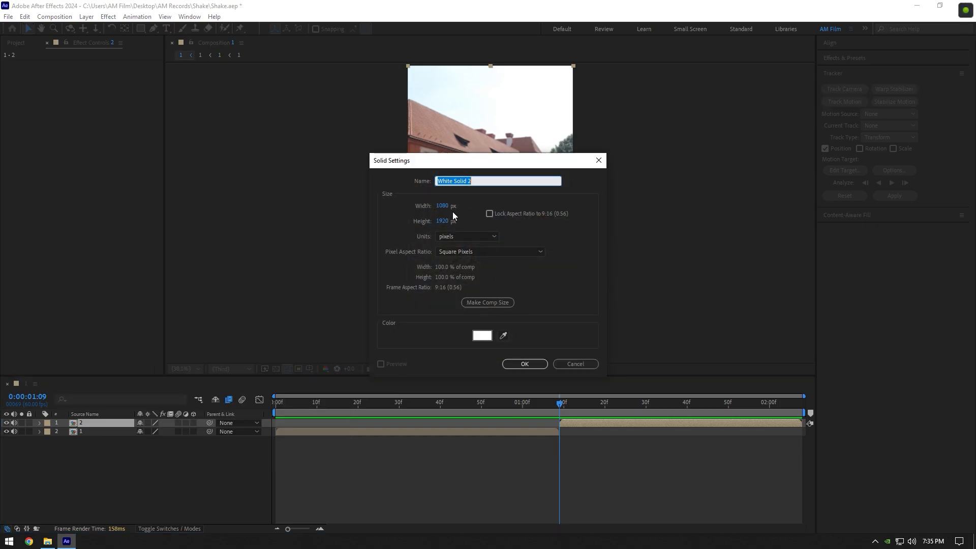
type("Flash")
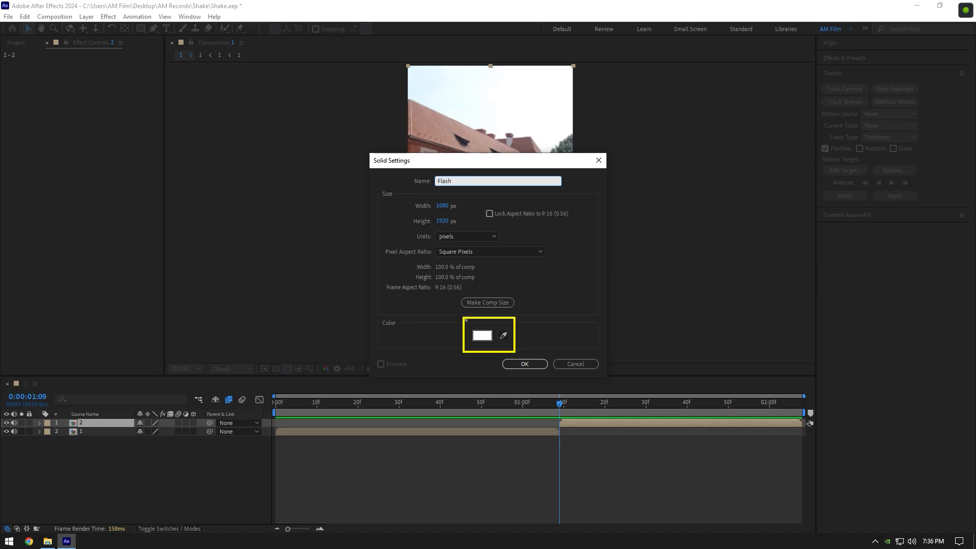
Step: Confirm the Flash solid, trim it short at the cut and keyframe Opacity at 100%
left_click(524, 365)
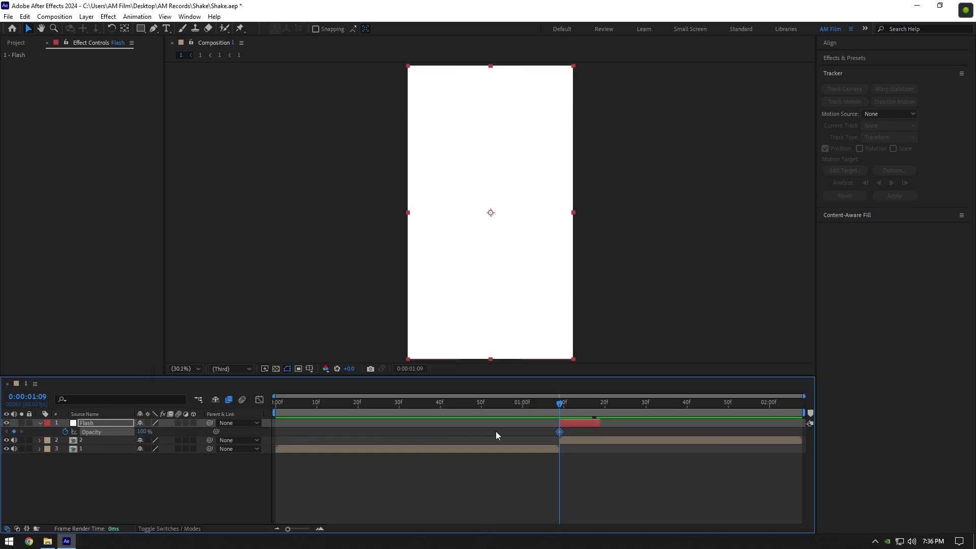
left_click(600, 402)
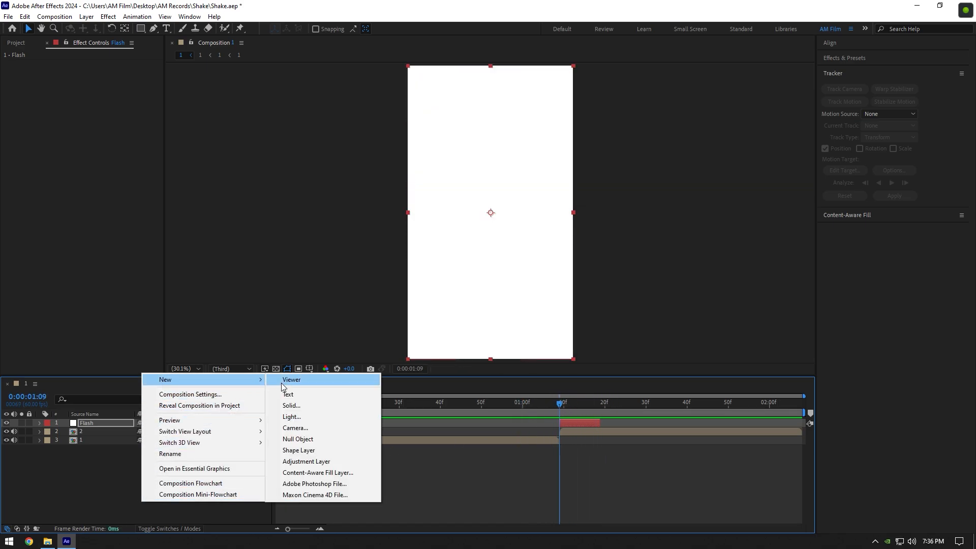
Step: Add an adjustment layer renamed Shake under Flash, trim it to the transition, and return to its first frame
left_click(306, 462)
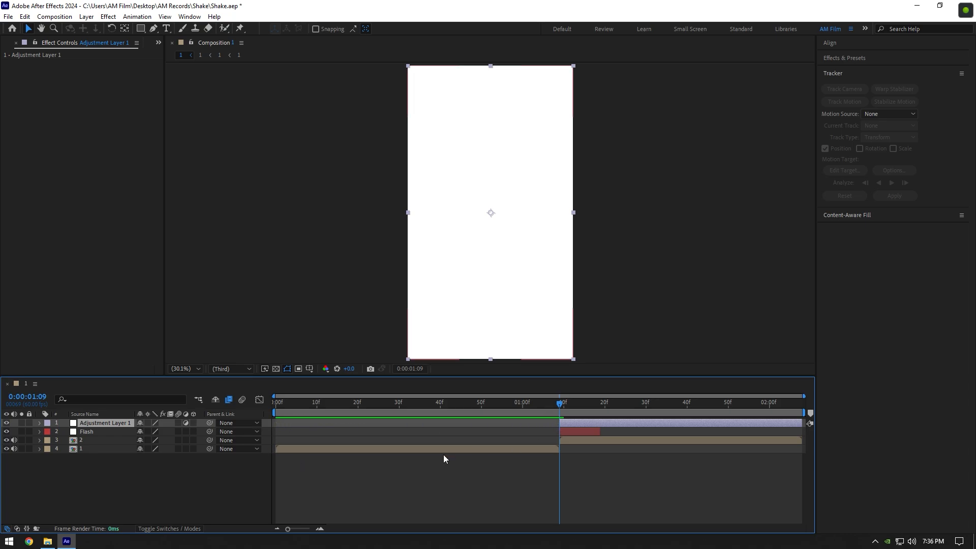
right_click(106, 431)
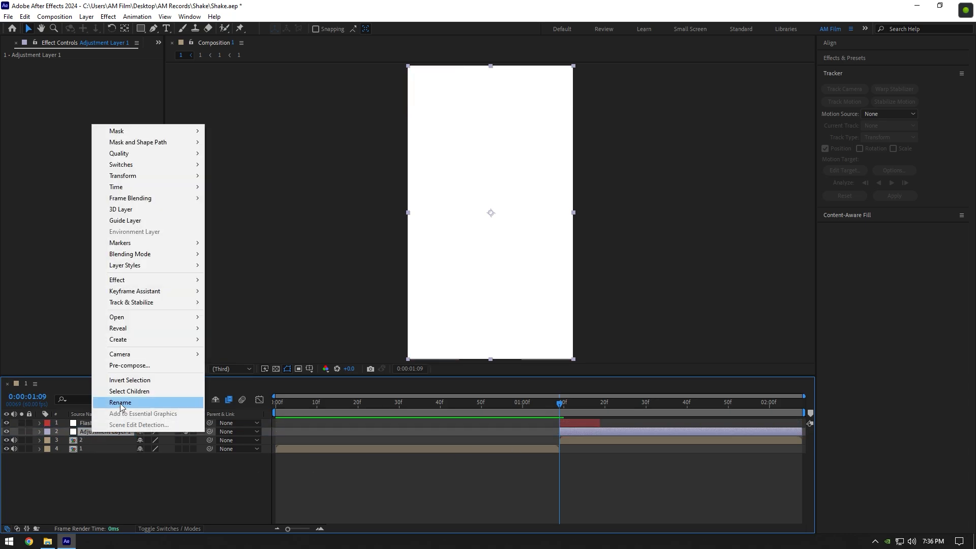
left_click(120, 403)
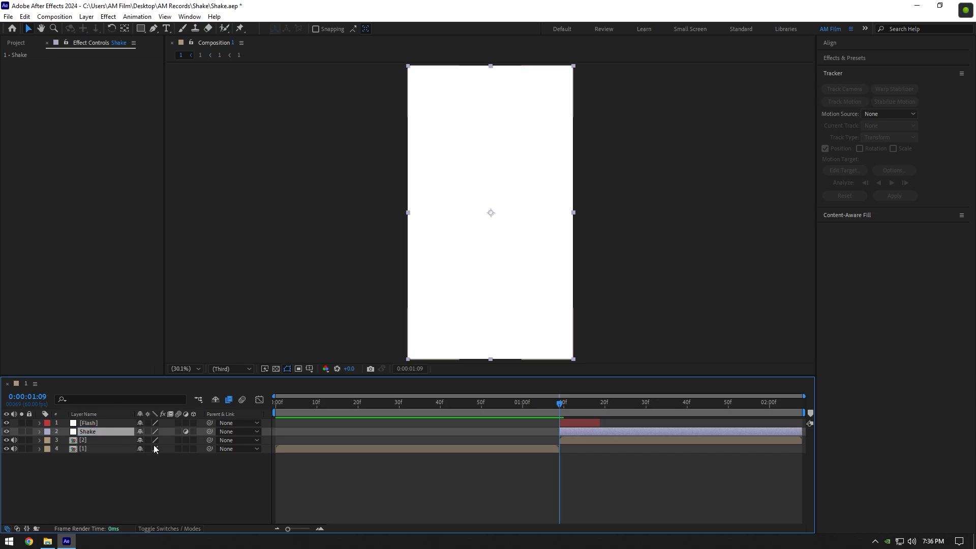
left_click(600, 401)
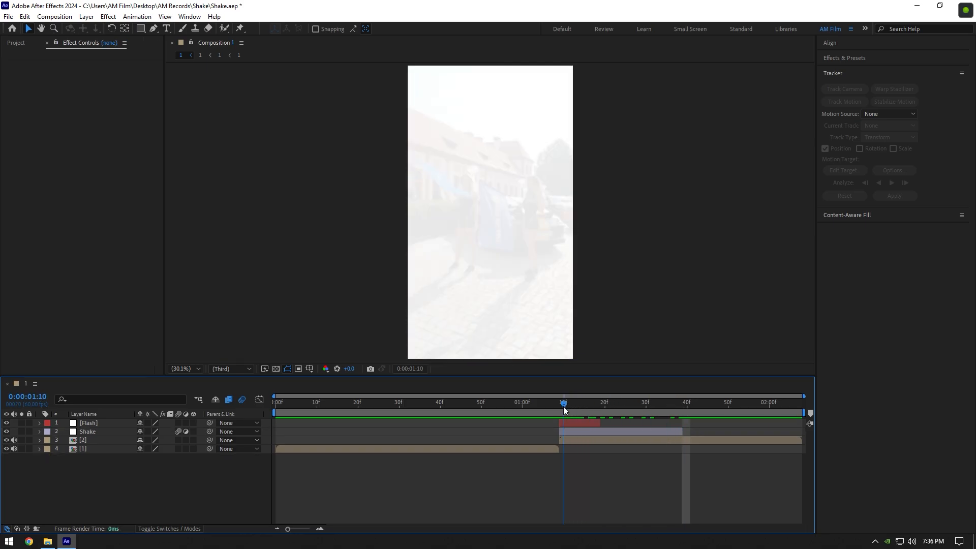
left_click(88, 431)
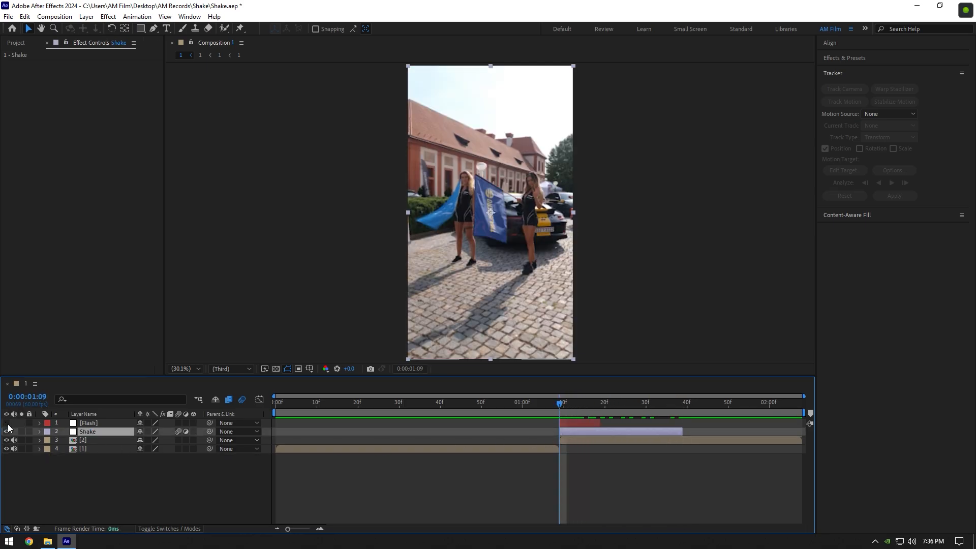
Step: Search Motion Tile in Effects & Presets and apply it to the Shake layer
type("mot")
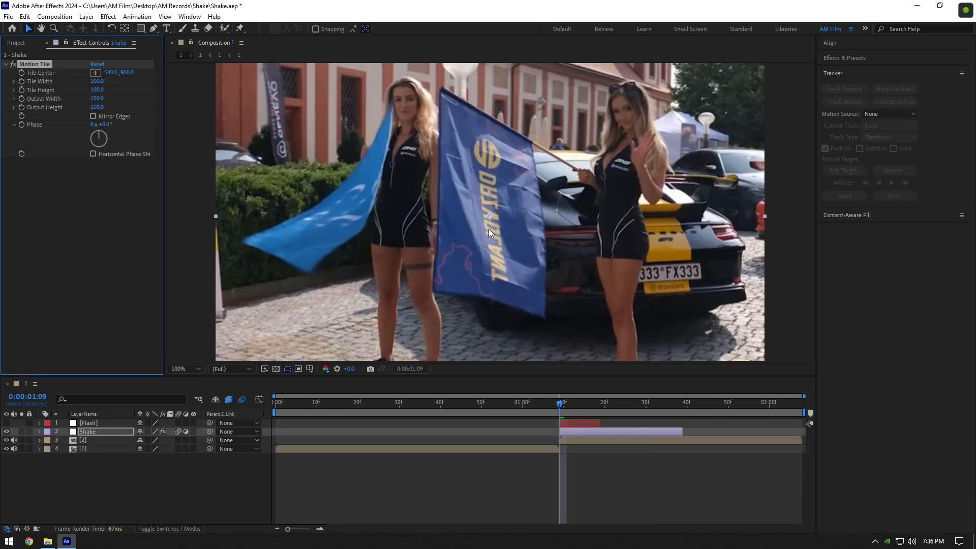
mouse_move(548, 386)
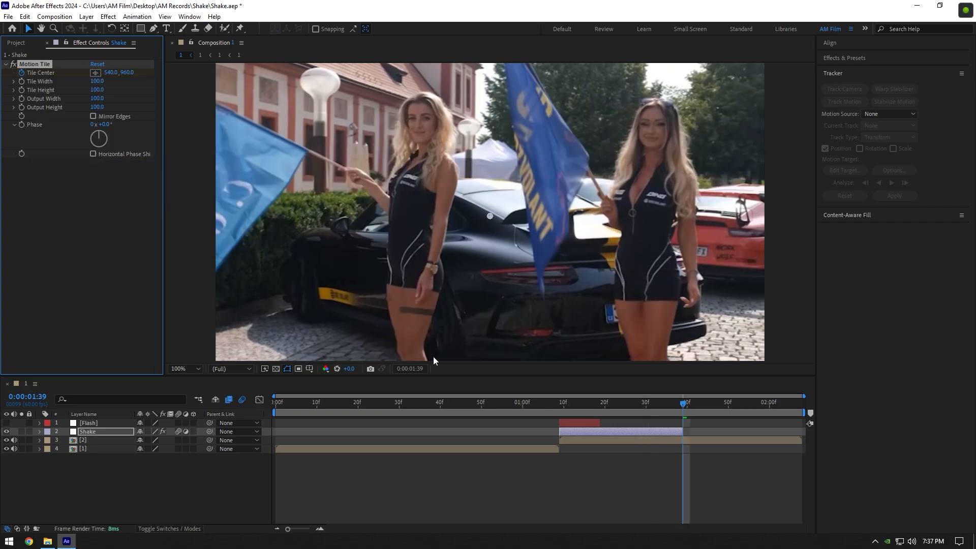
Step: Enable Mirror Edges, set Output Height to 120 and keyframe Tile Center across the transition
left_click(181, 368)
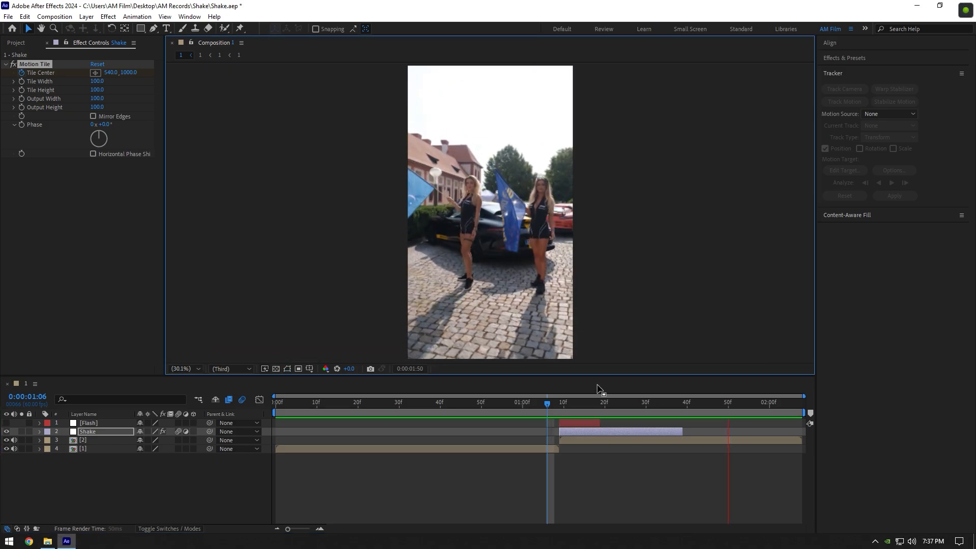
left_click(279, 402)
type("120")
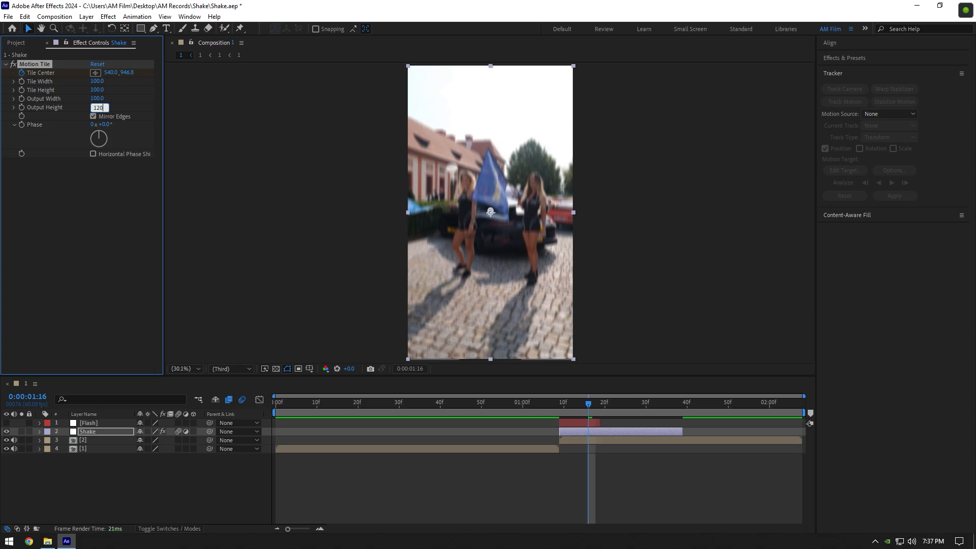
left_click(564, 410)
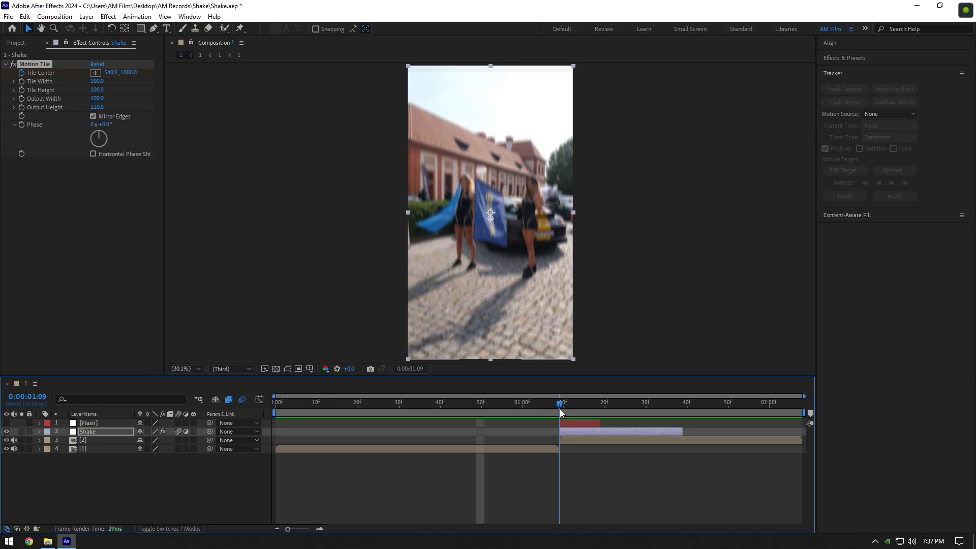
Step: Apply Turbulent Displace to Shake with Displacement set to Turbulent Smoother
type("turbu")
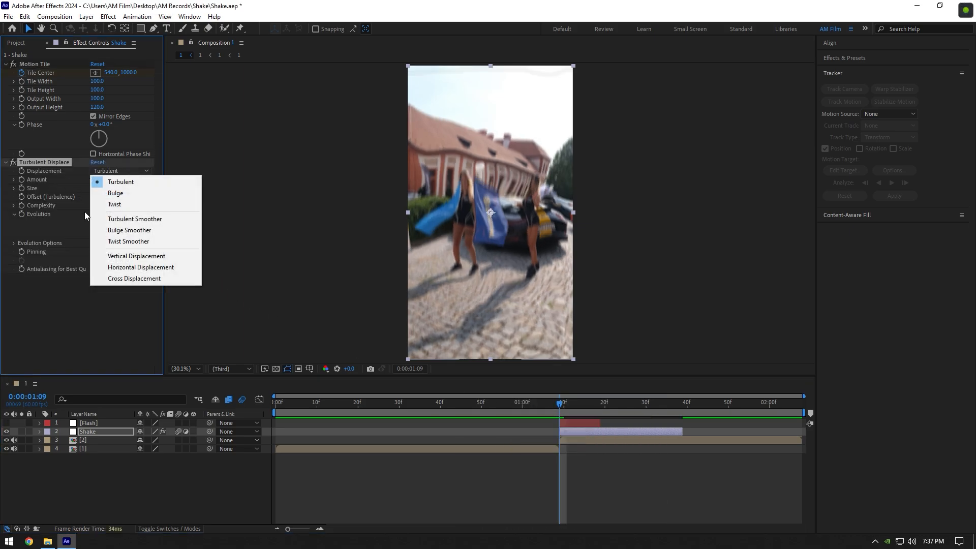
left_click(135, 219)
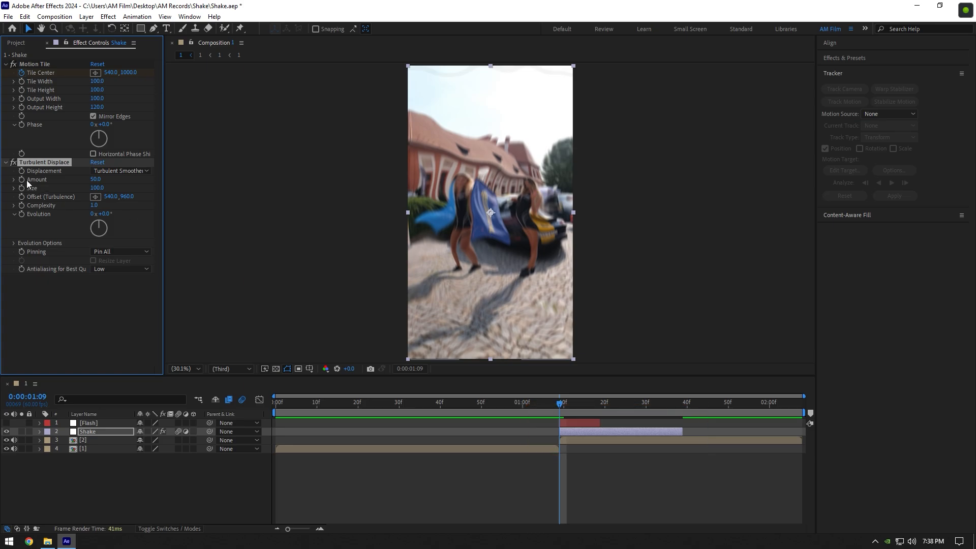
mouse_move(23, 218)
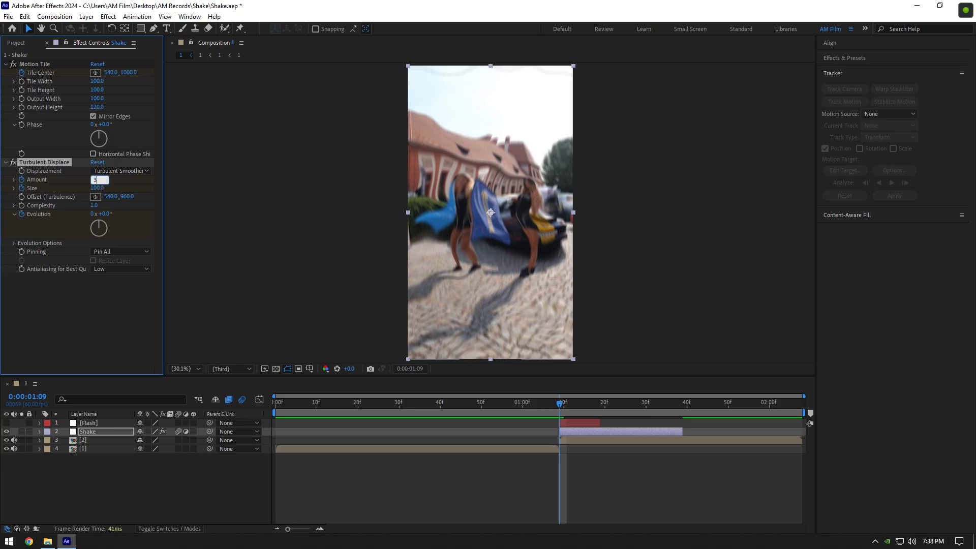
Step: Keyframe Amount (30, 10, 0), Size (120, 300) and Evolution (-50, +15) over the transition
left_click(615, 401)
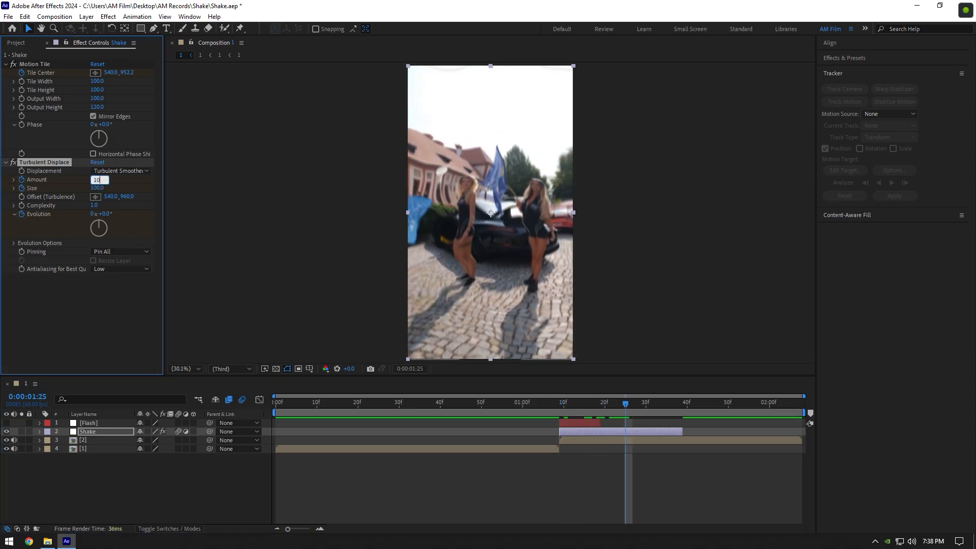
left_click(683, 402)
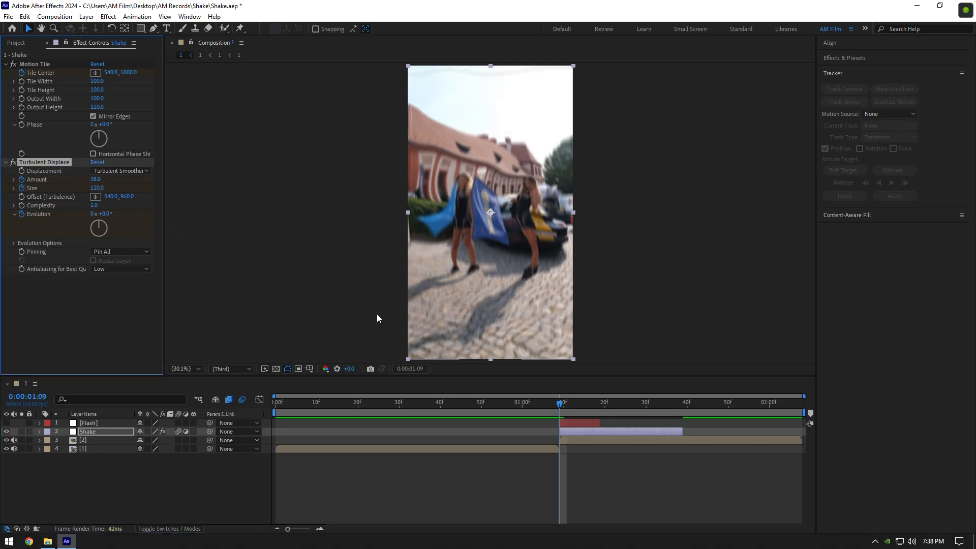
left_click(613, 401)
type("300")
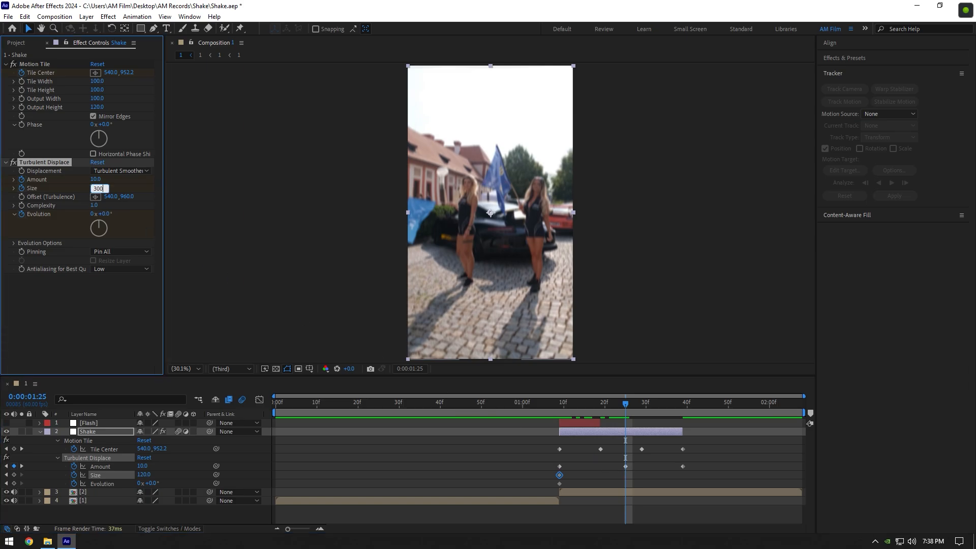
left_click(682, 403)
type("480")
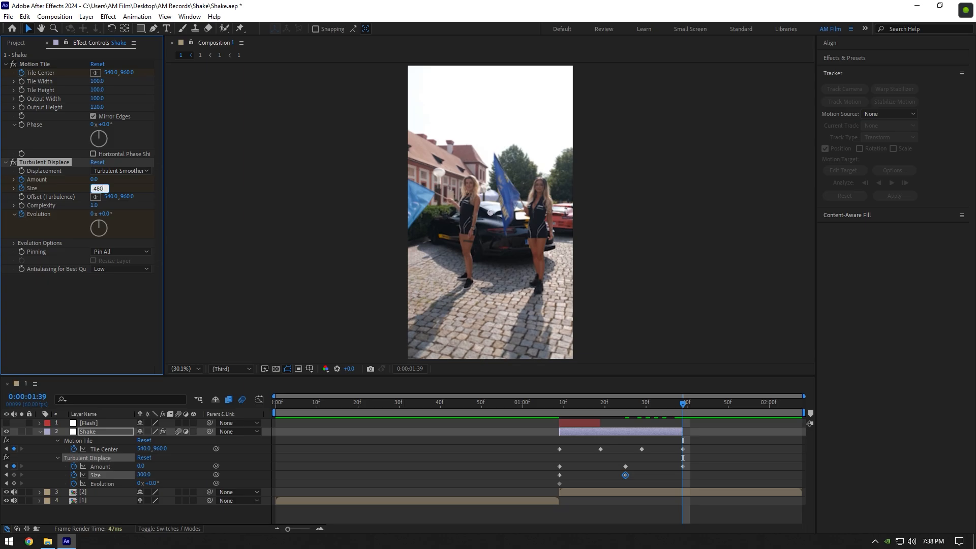
left_click(559, 403)
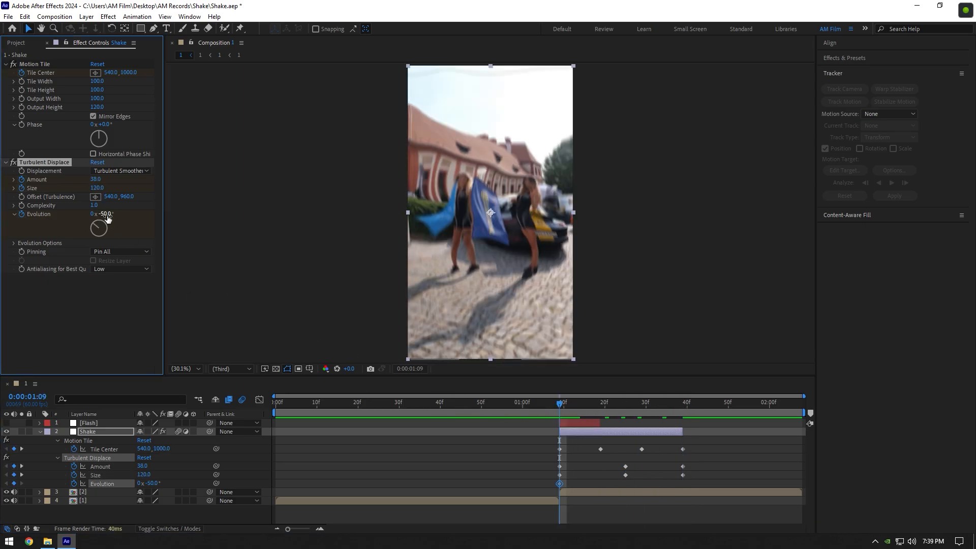
left_click(626, 402)
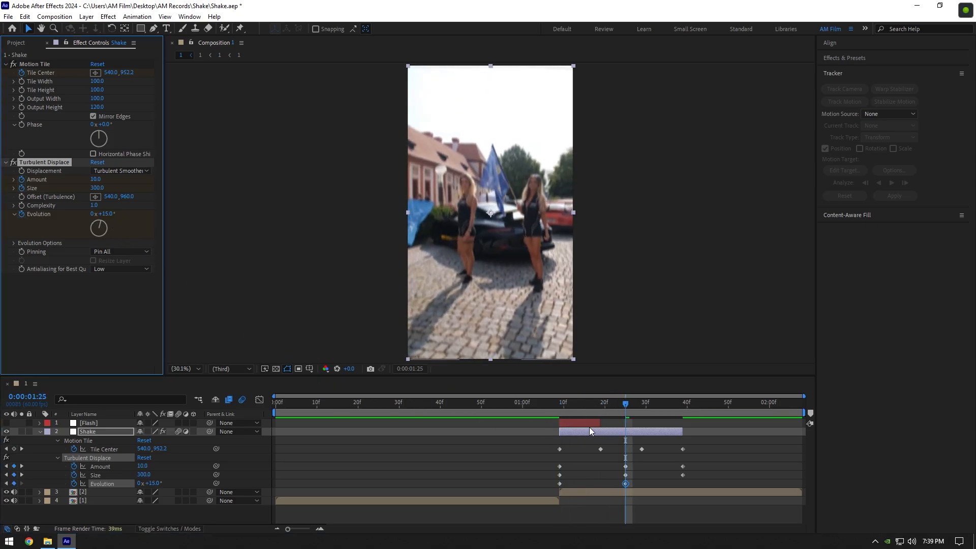
left_click(682, 402)
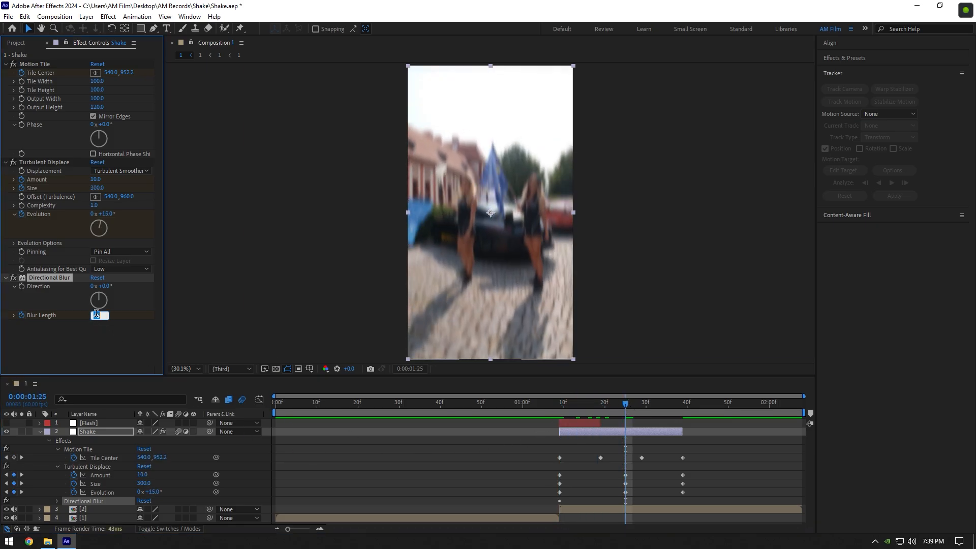
Step: Keyframe Directional Blur's Blur Length to 45 across the transition and return to the first frame
left_click(275, 404)
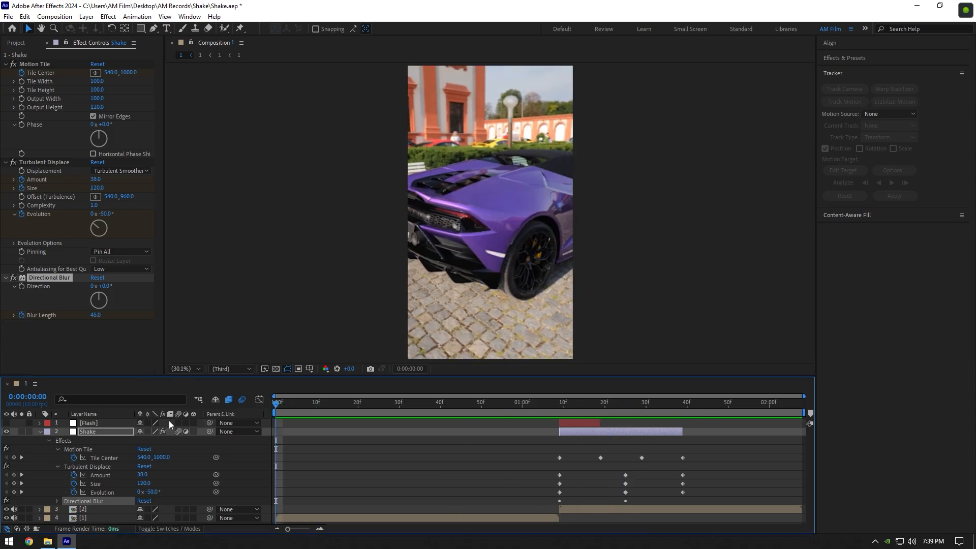